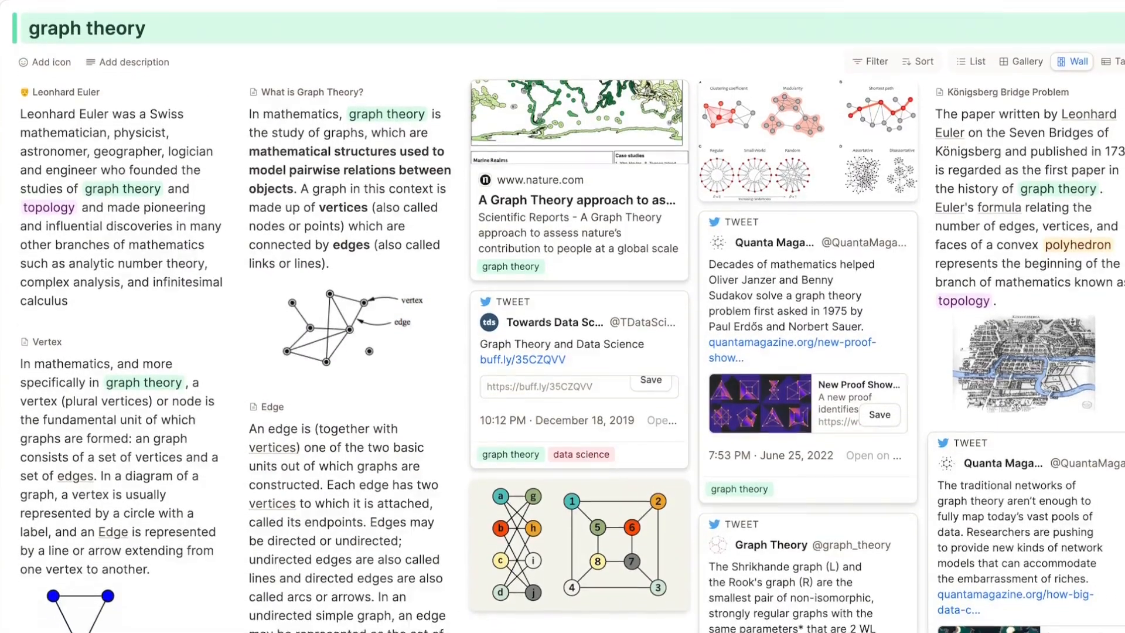
scroll(down, 3)
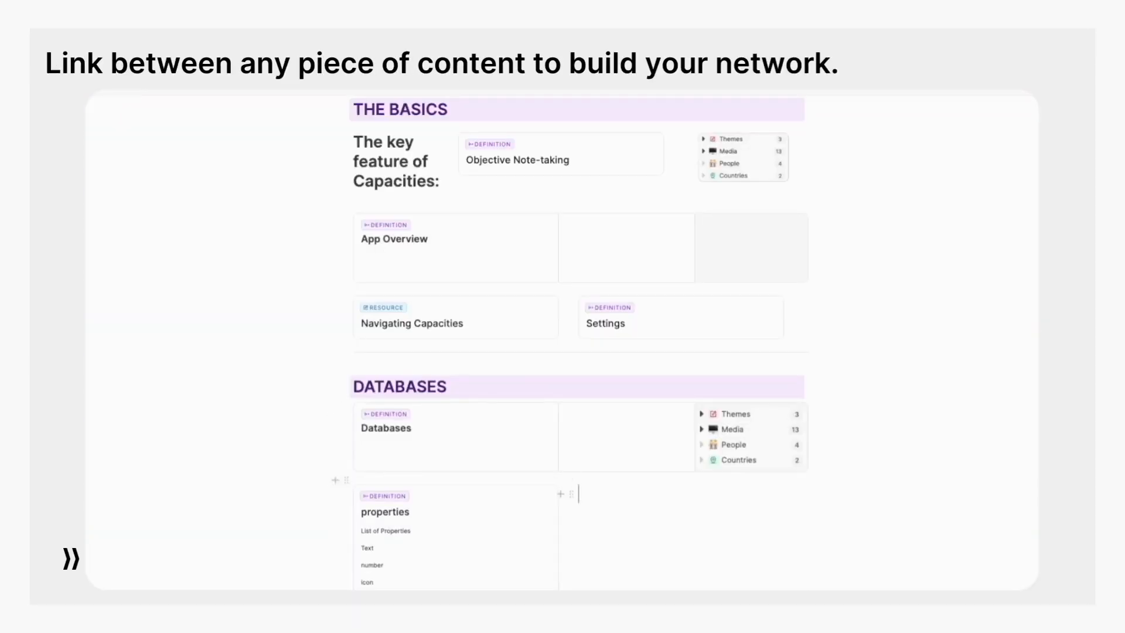
scroll(down, 3)
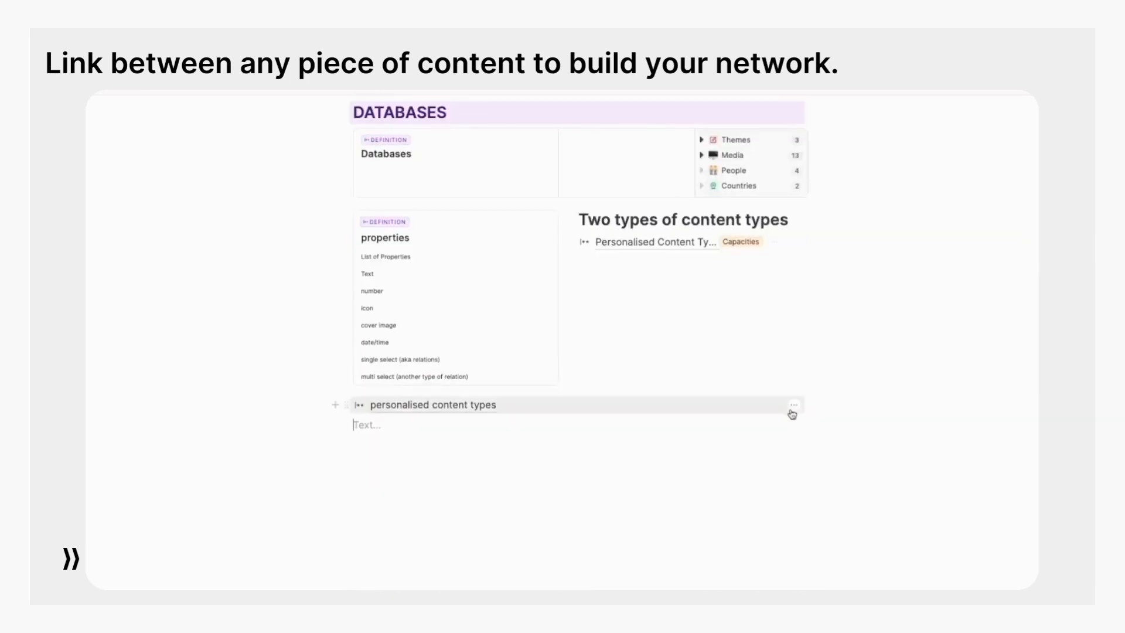
scroll(down, 3)
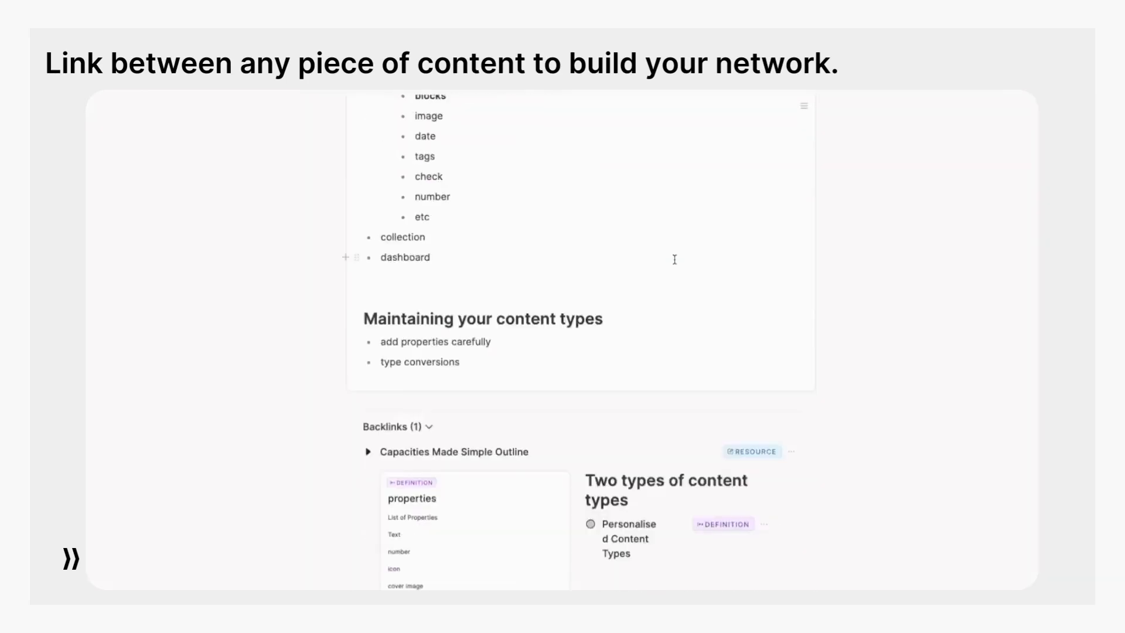